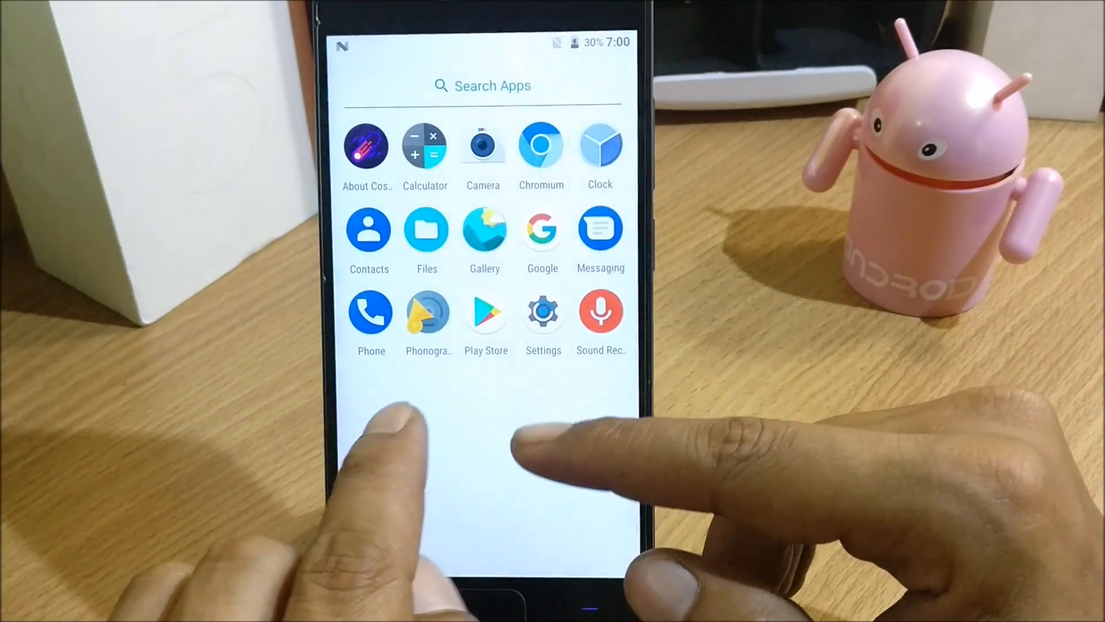
View About phone showing Android 7.1.2, then return to the main Settings list
click(542, 312)
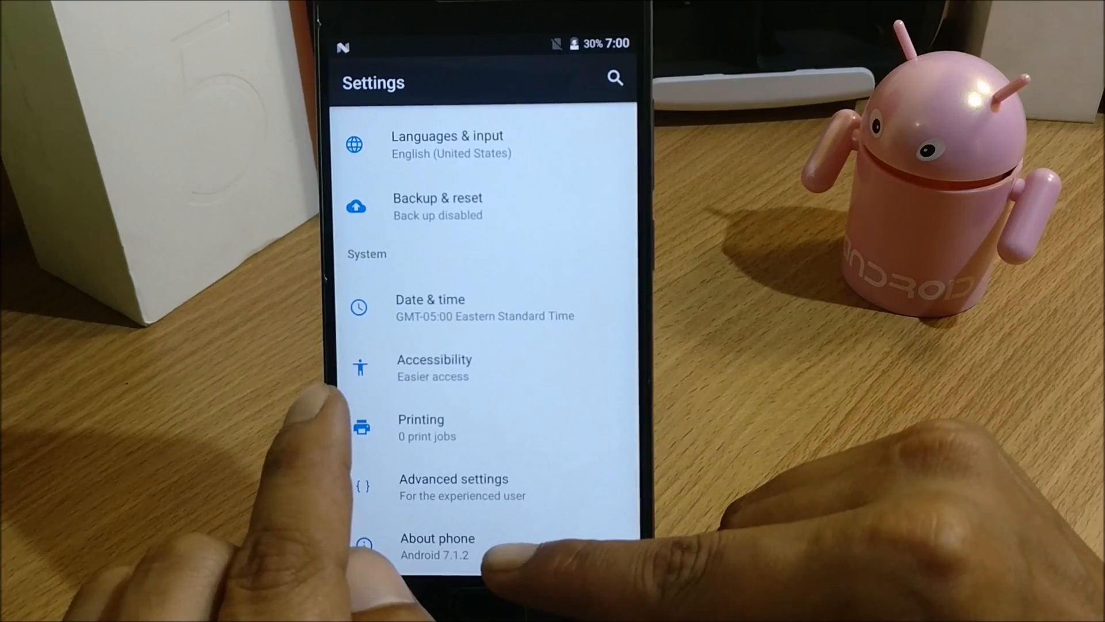
click(438, 546)
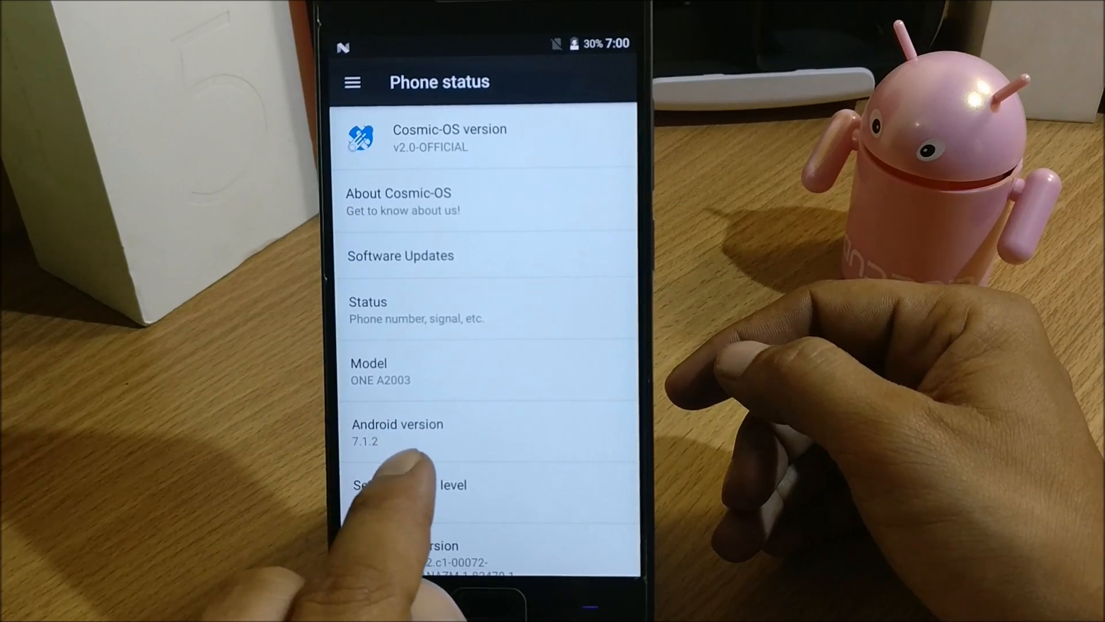
scroll(down, 3)
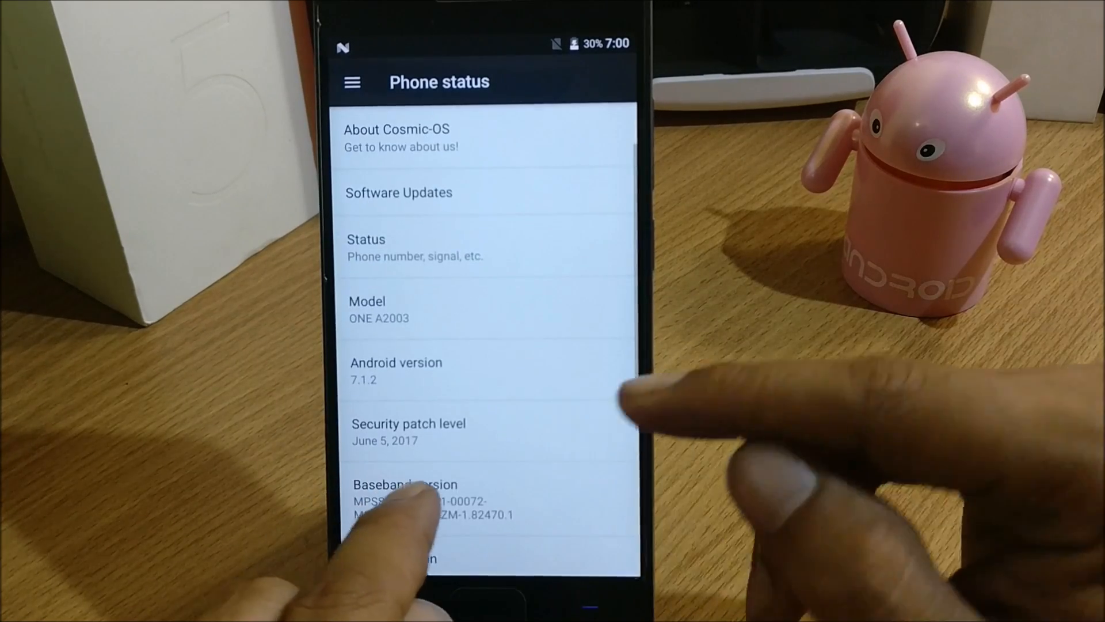
scroll(down, 3)
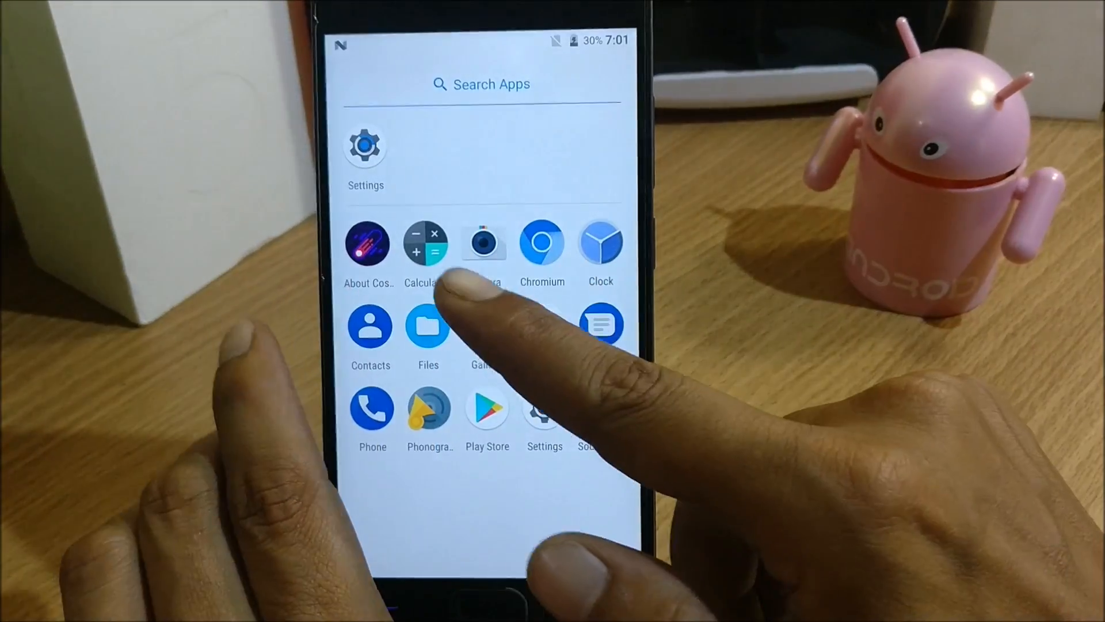
click(484, 242)
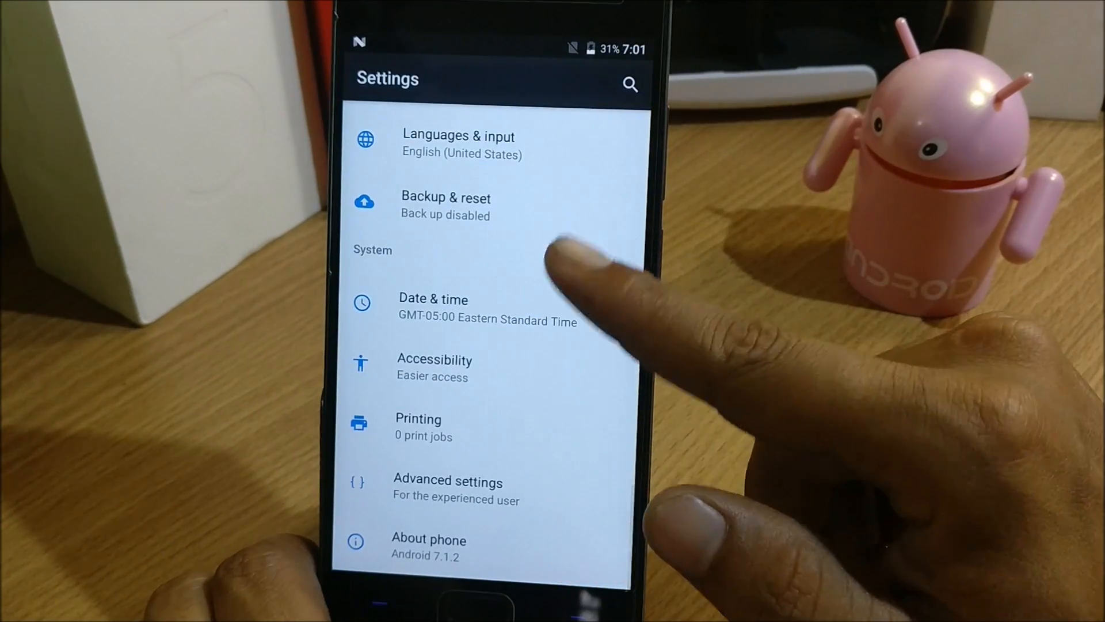
Enable Media cover art in the Galaxy Lockscreen options and toggle the related switches below it
scroll(up, 3)
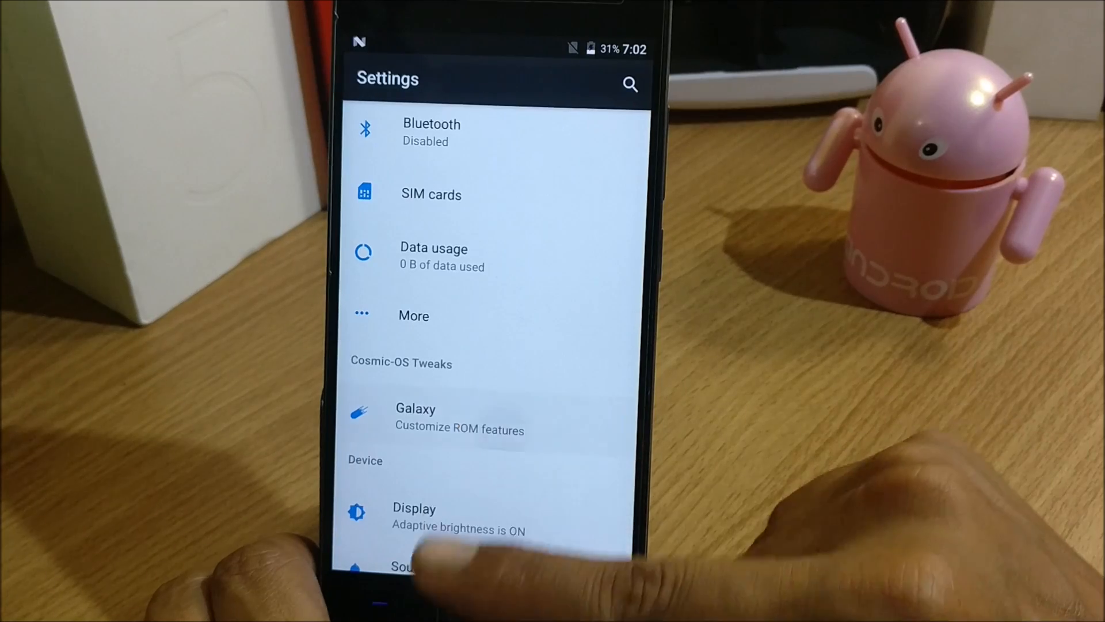
click(415, 417)
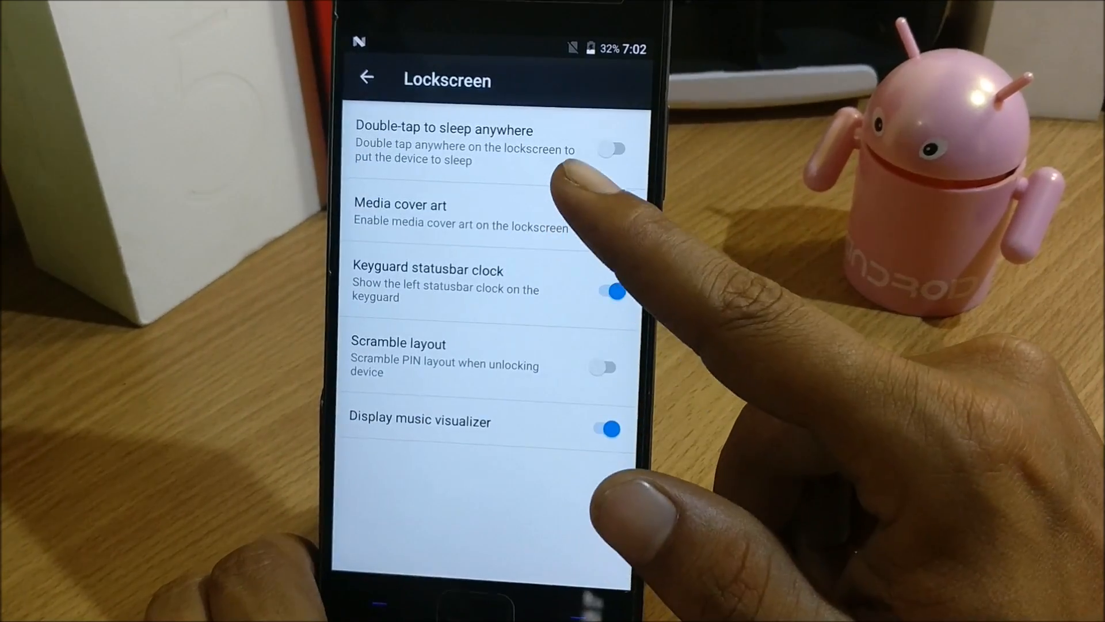
click(612, 220)
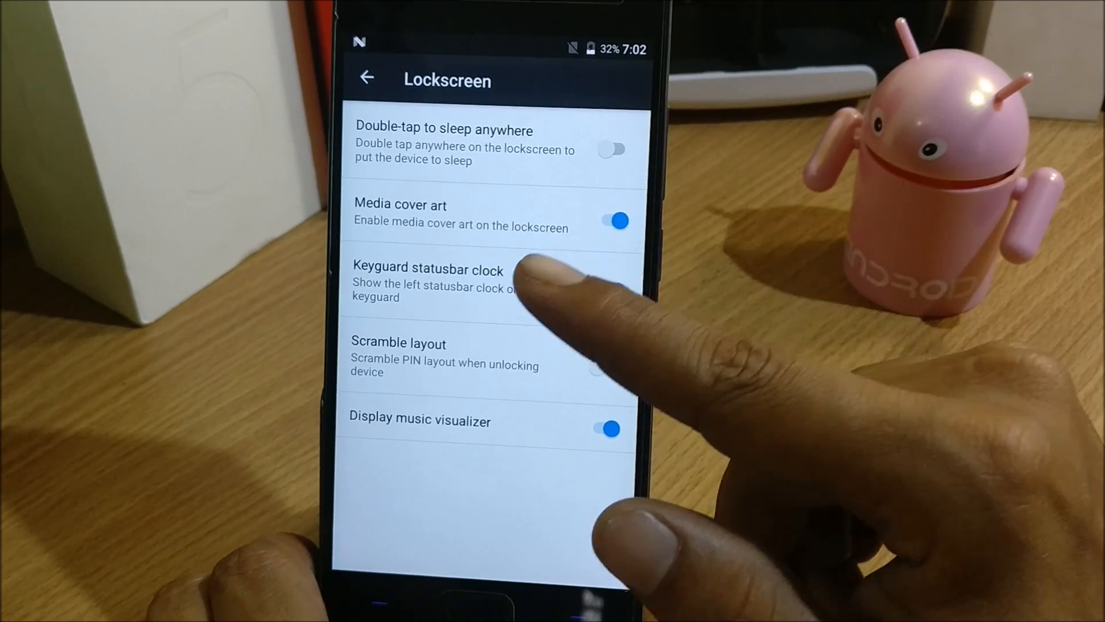
click(613, 290)
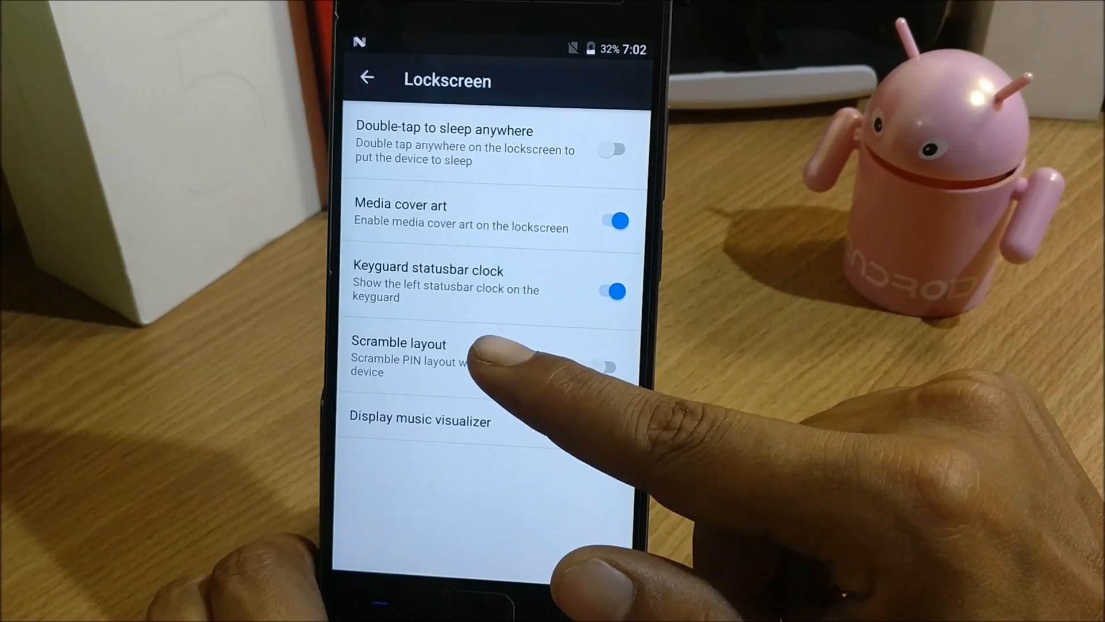
click(610, 428)
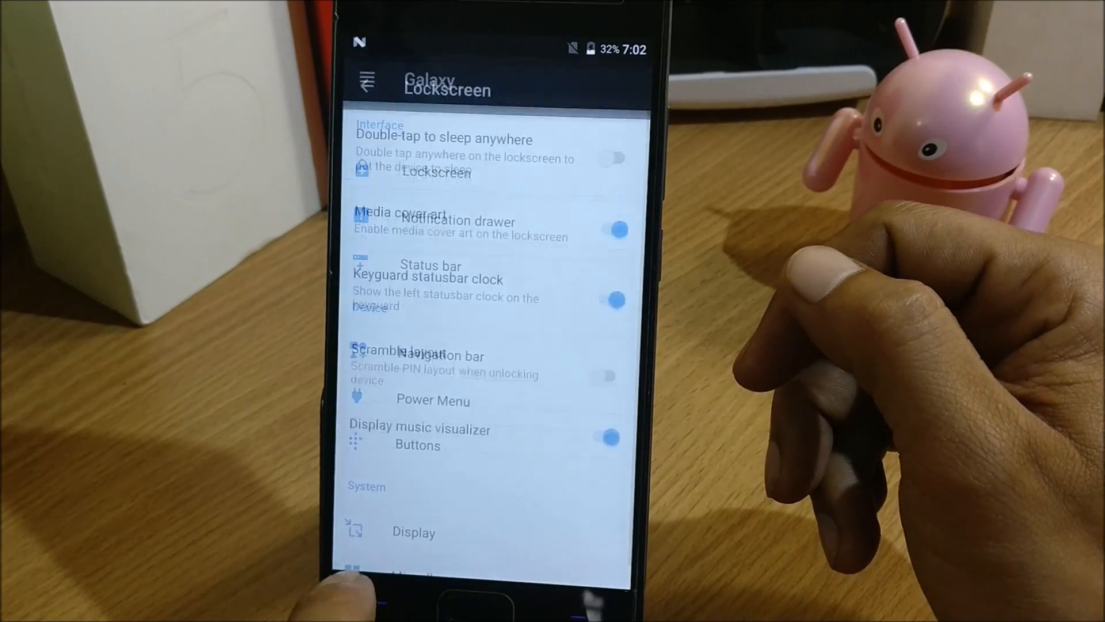
click(366, 79)
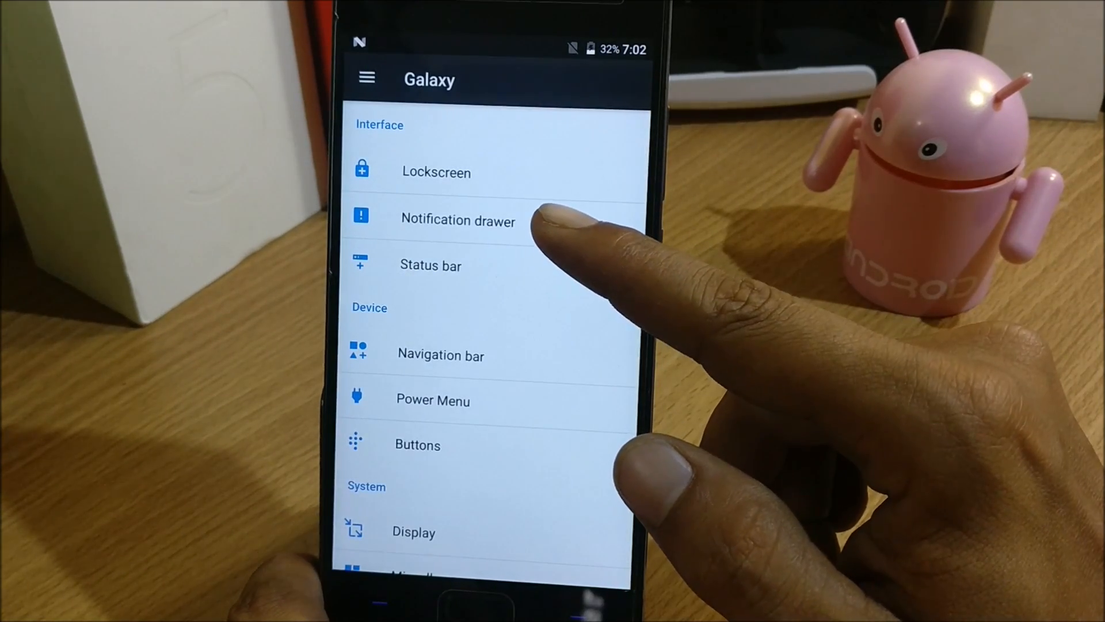
click(459, 220)
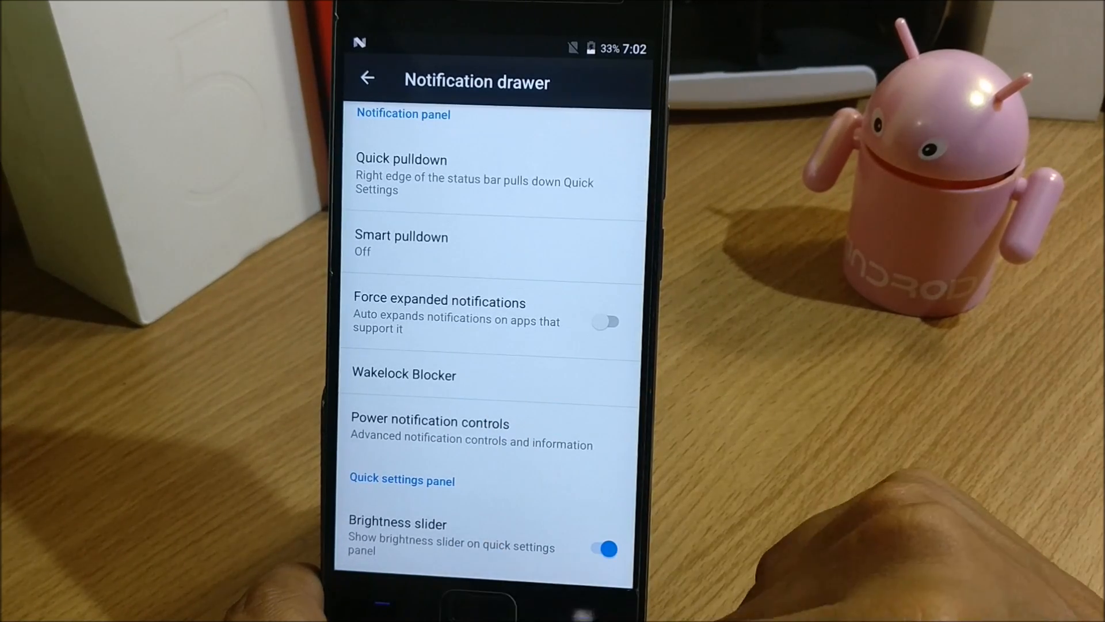
click(366, 78)
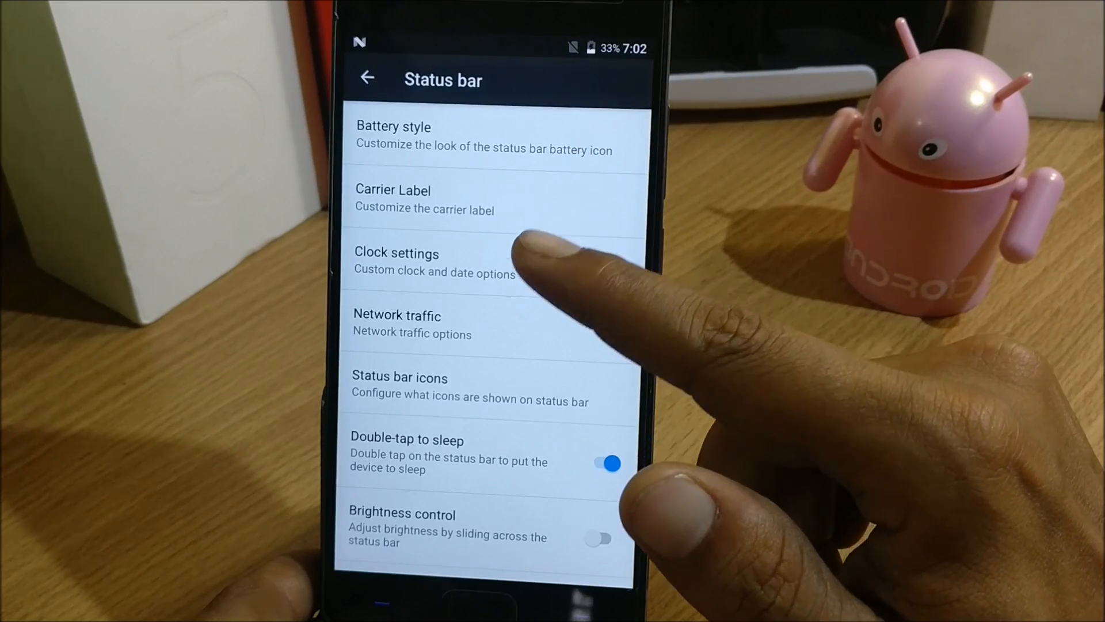
click(607, 463)
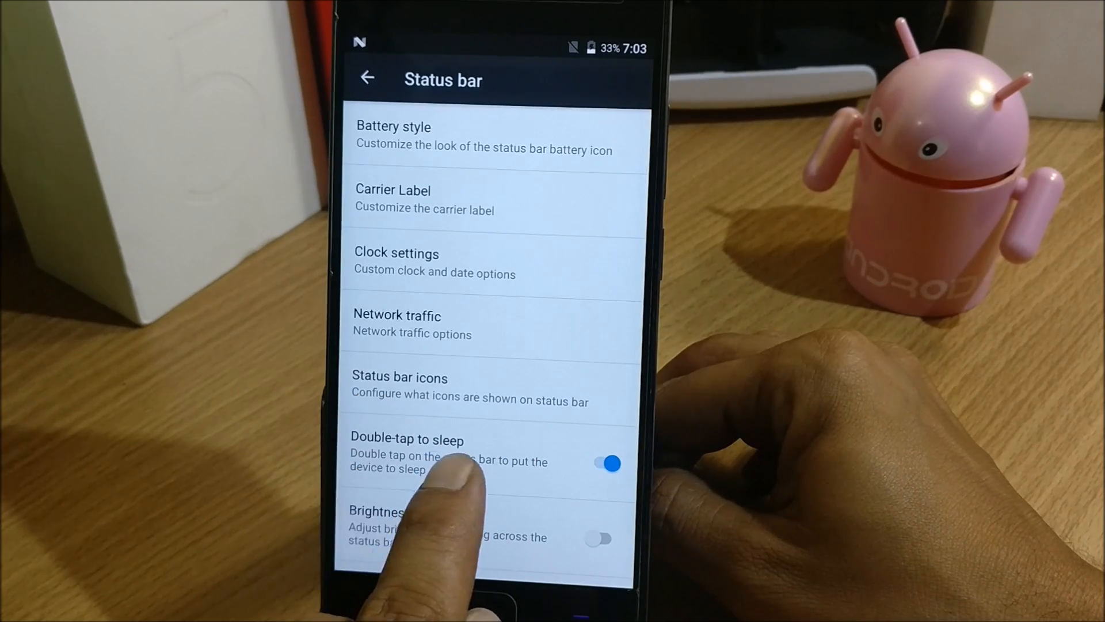
scroll(up, 3)
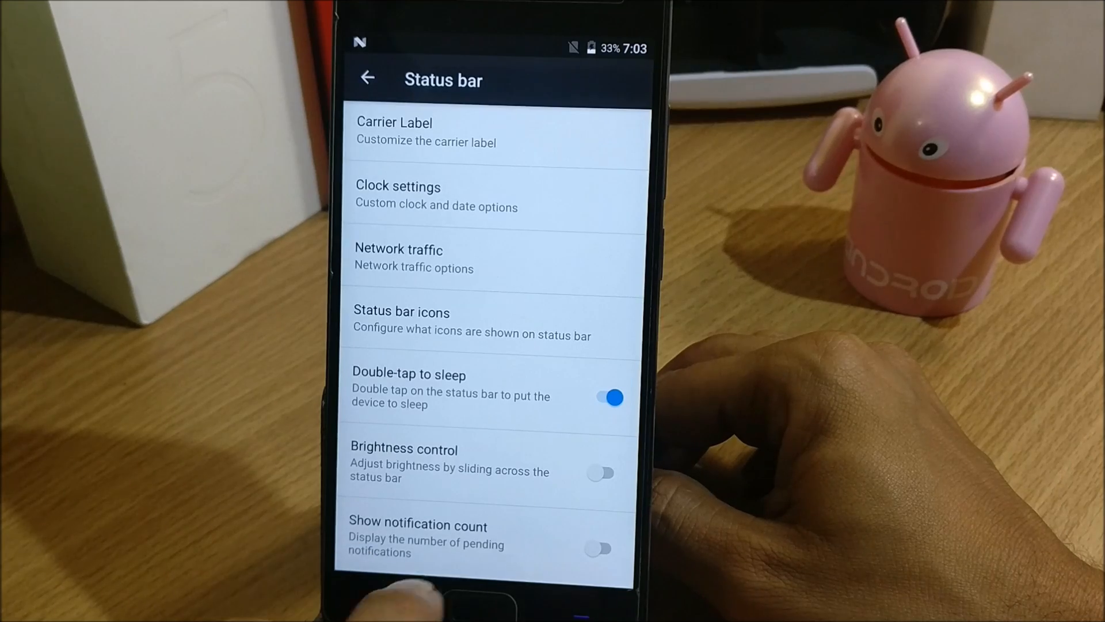
click(600, 549)
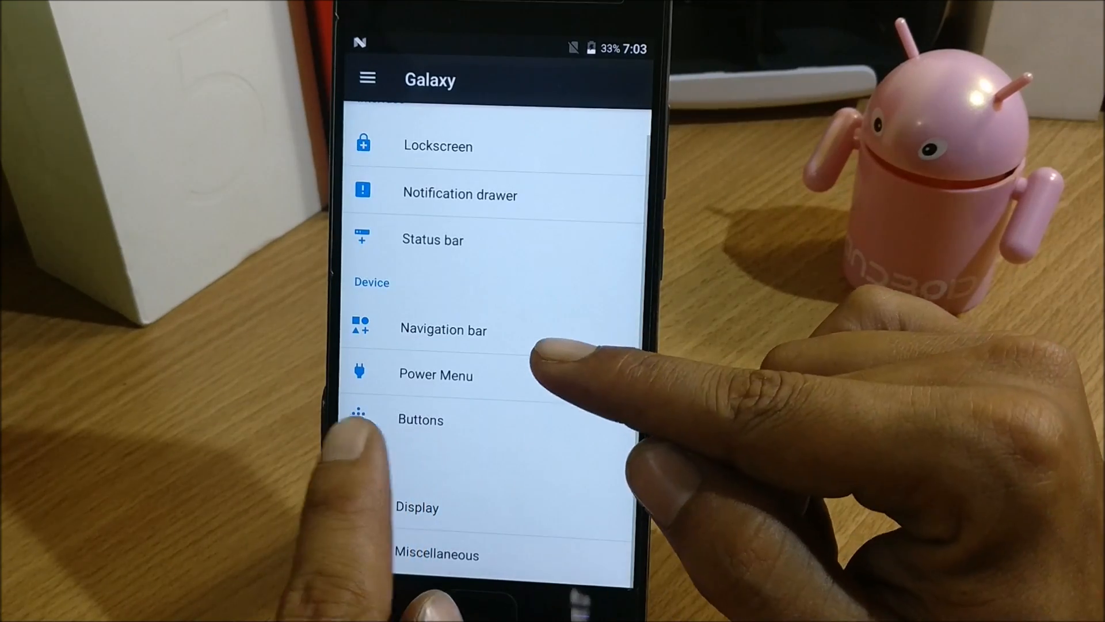
Enable the on-screen navigation bar in the Navigation bar tweaks
click(442, 328)
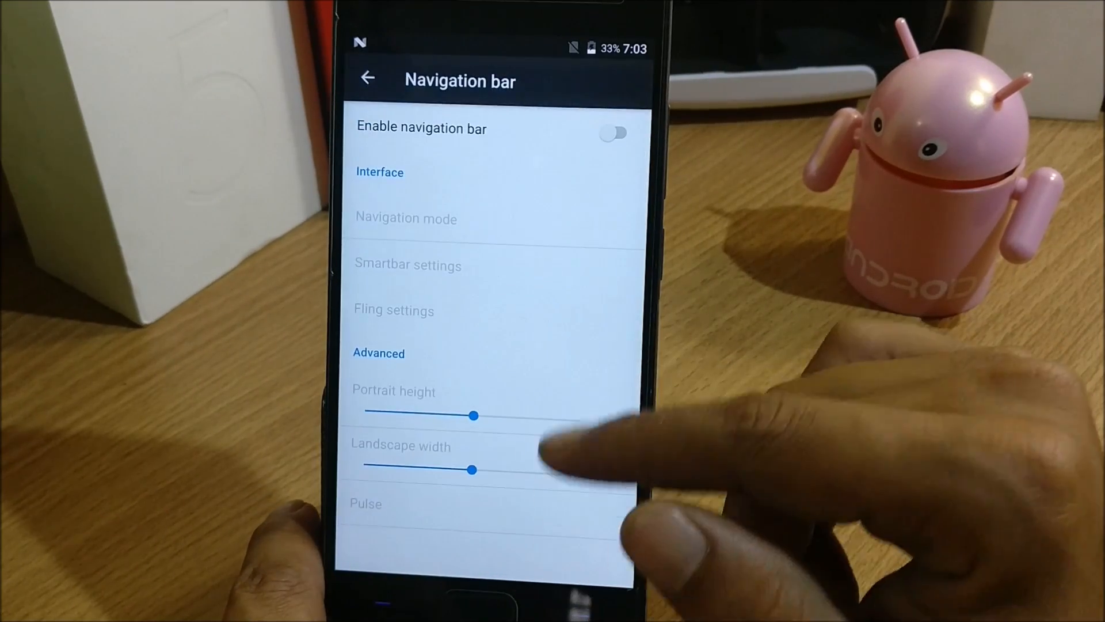
click(615, 133)
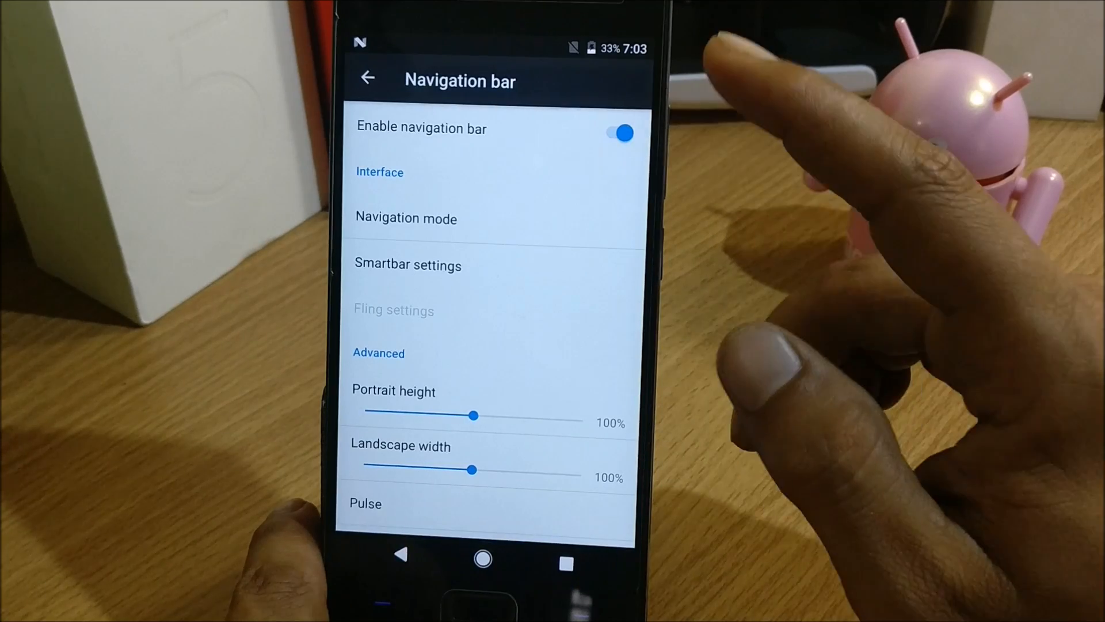
click(614, 133)
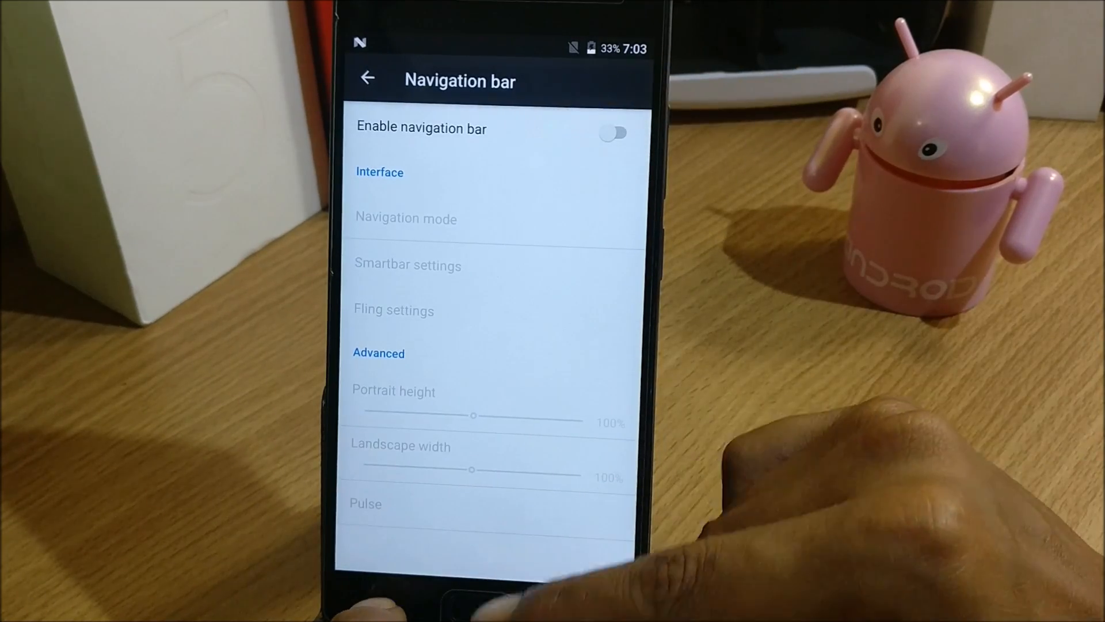
click(611, 133)
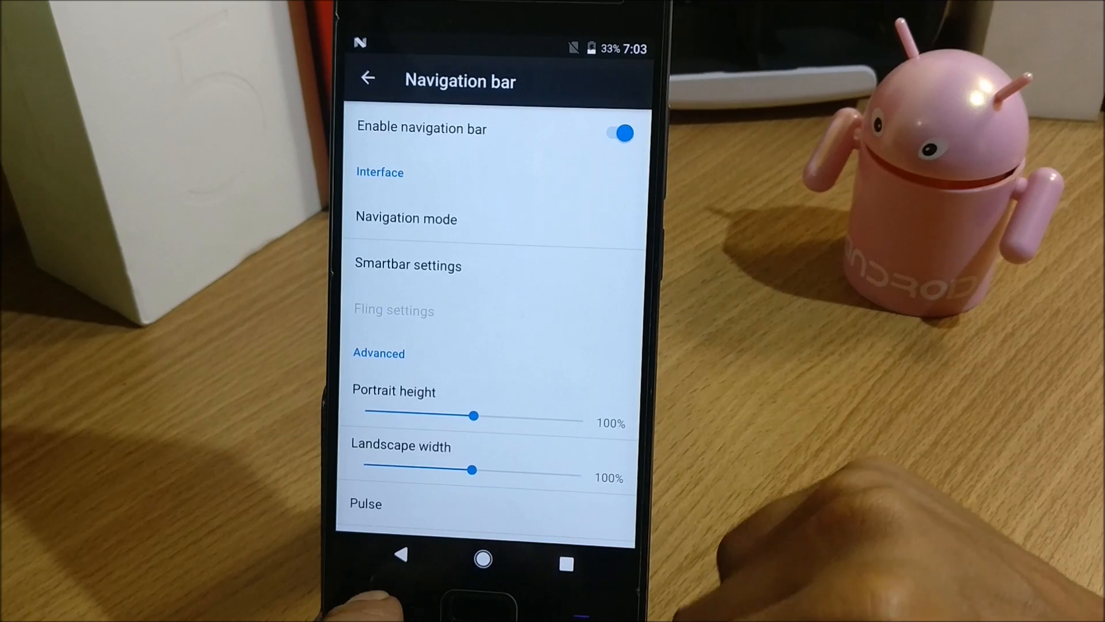
click(368, 79)
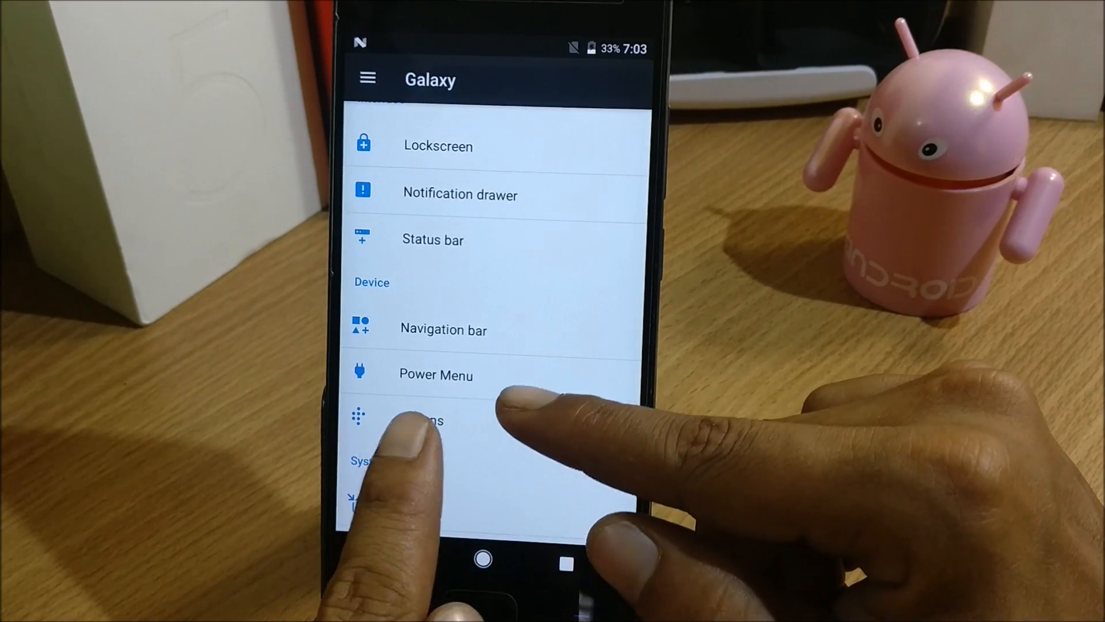
View the Power Menu options and return to the Galaxy tweaks menu
click(436, 374)
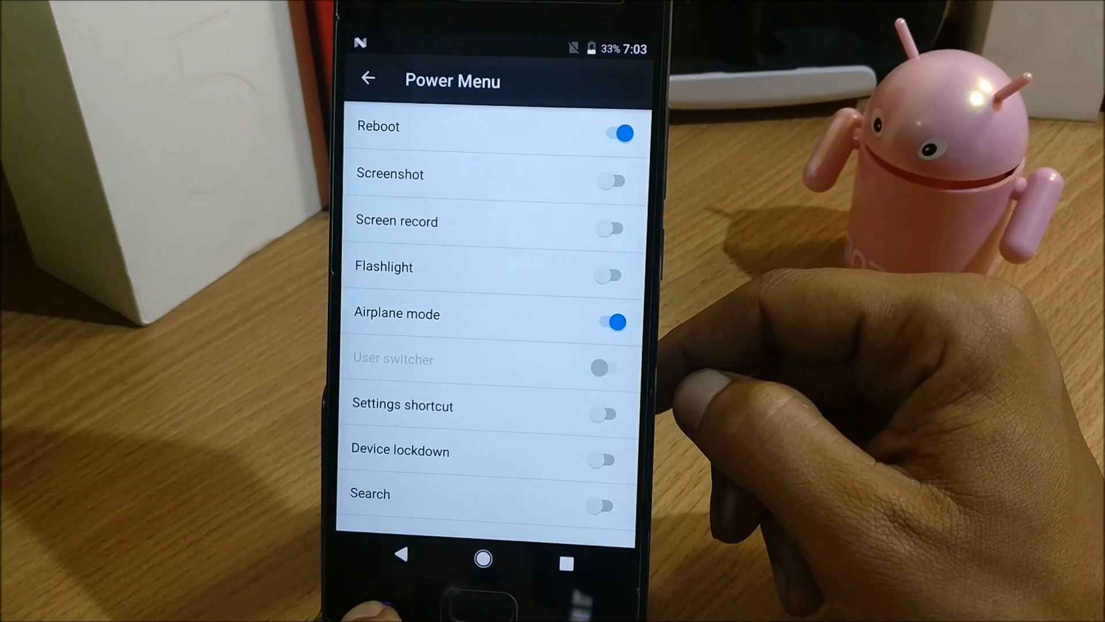
click(366, 79)
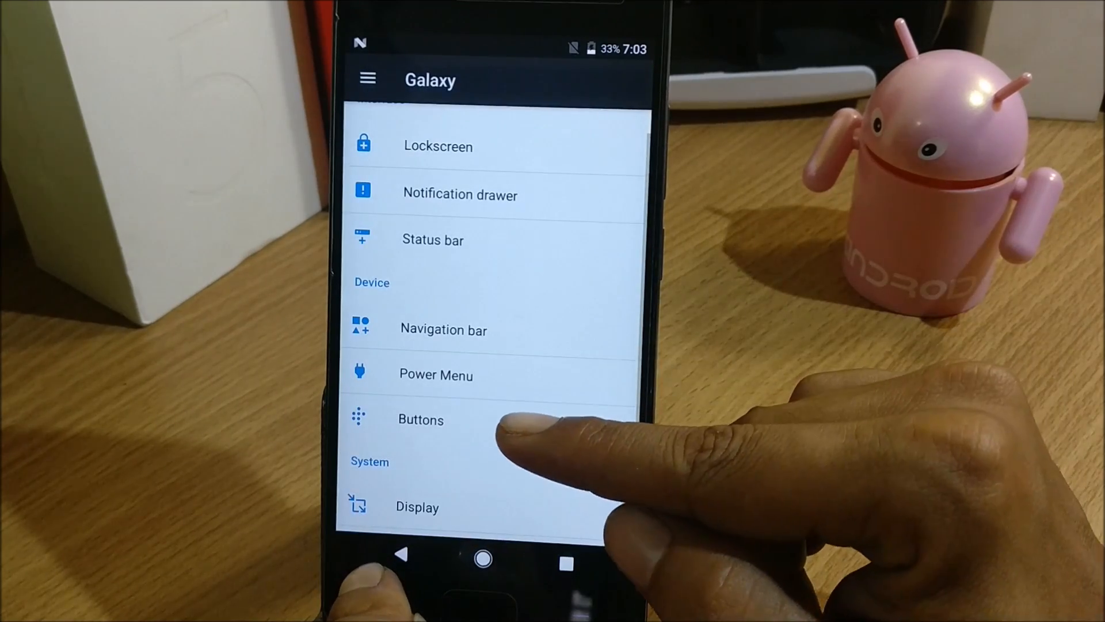
click(421, 420)
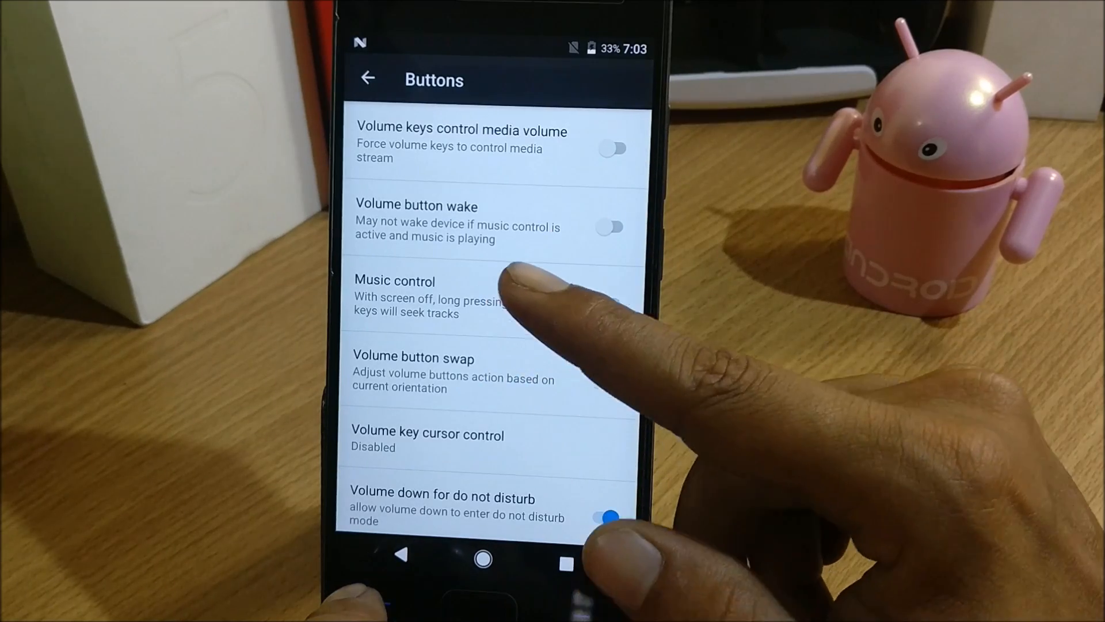
scroll(up, 3)
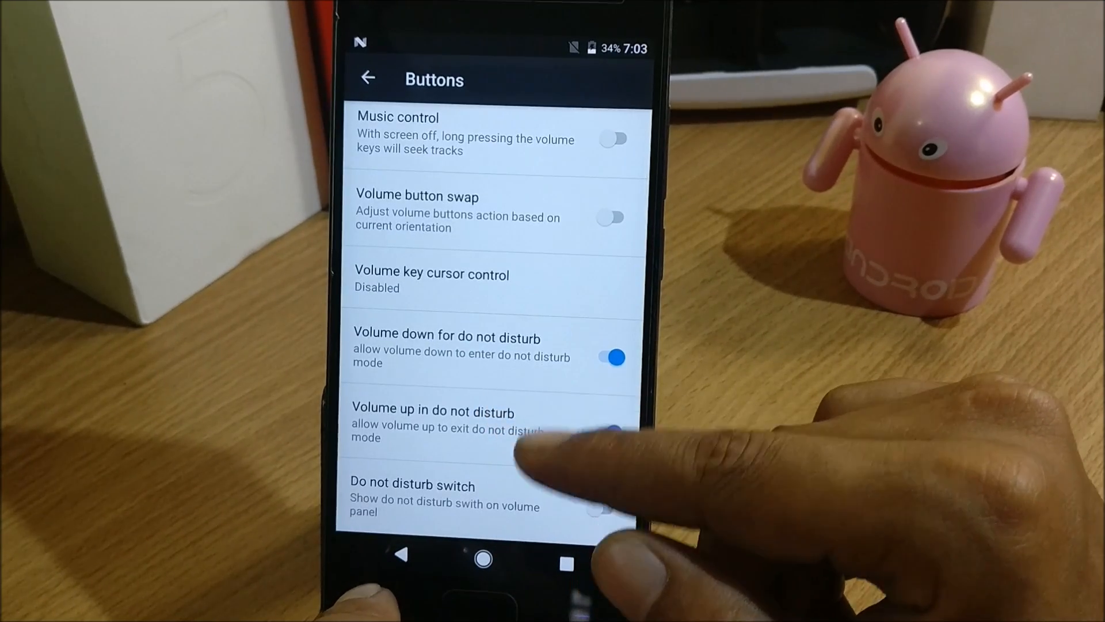
scroll(up, 3)
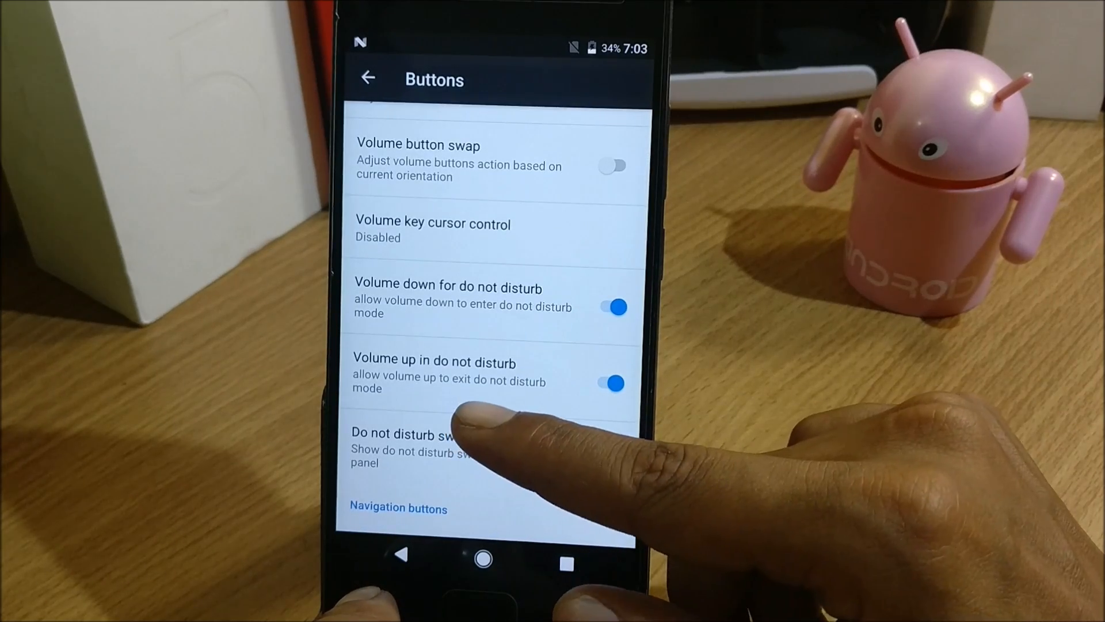
scroll(down, 3)
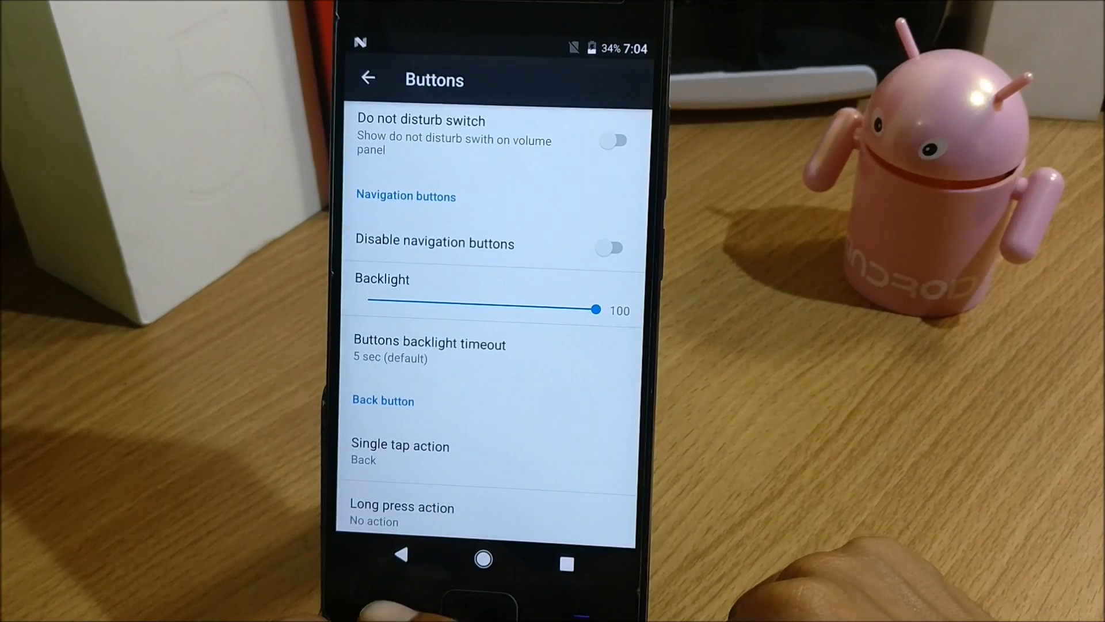
click(367, 77)
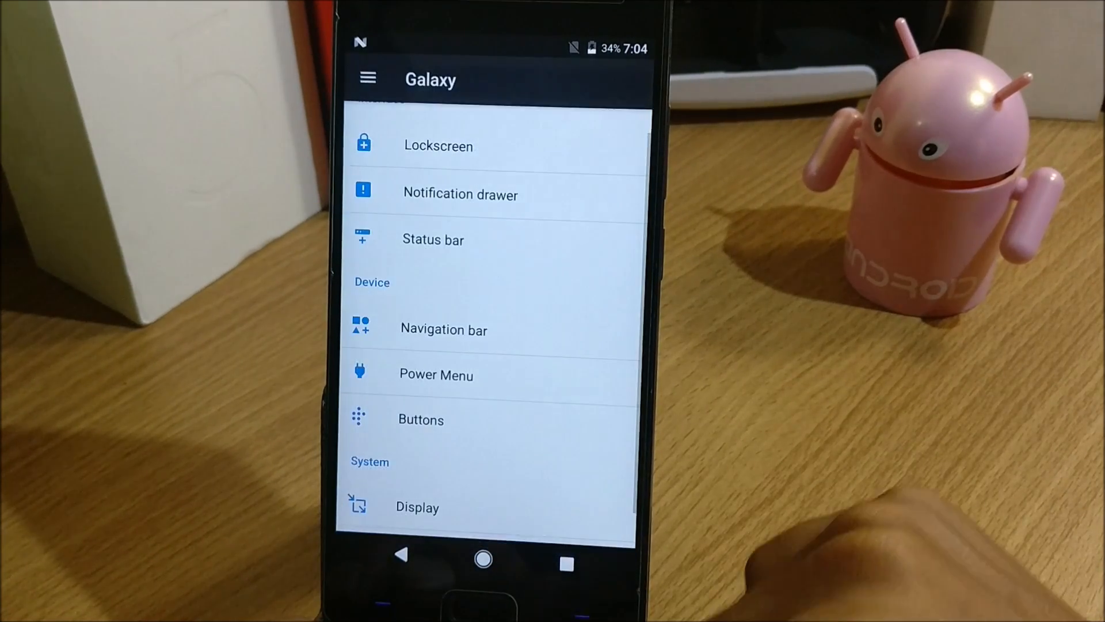
View the Display tweaks page and return to the Galaxy list
scroll(up, 3)
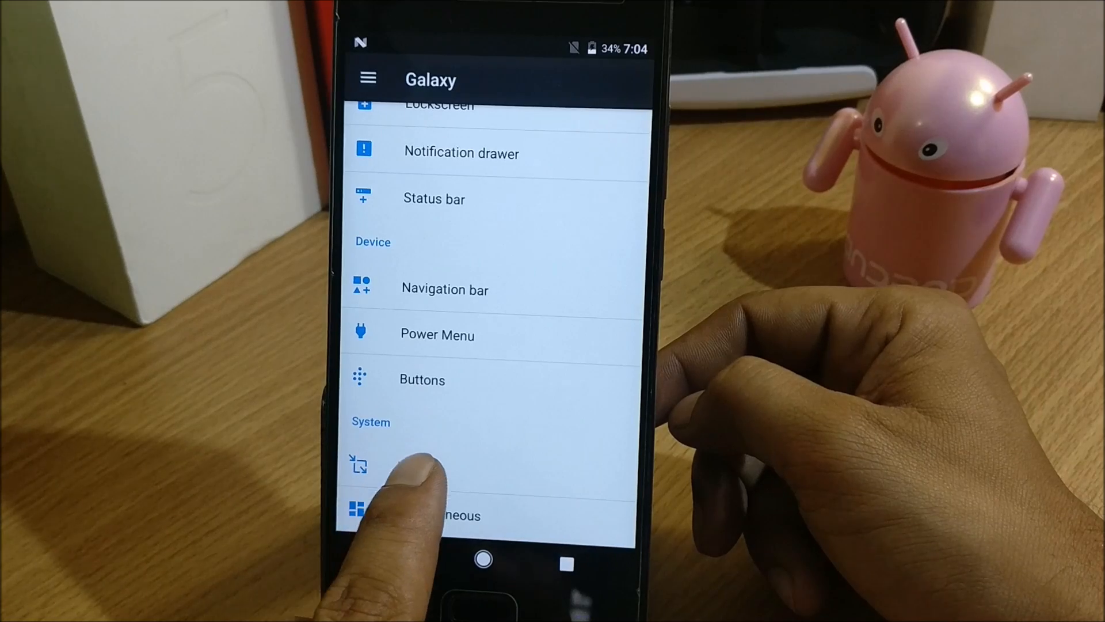
click(423, 472)
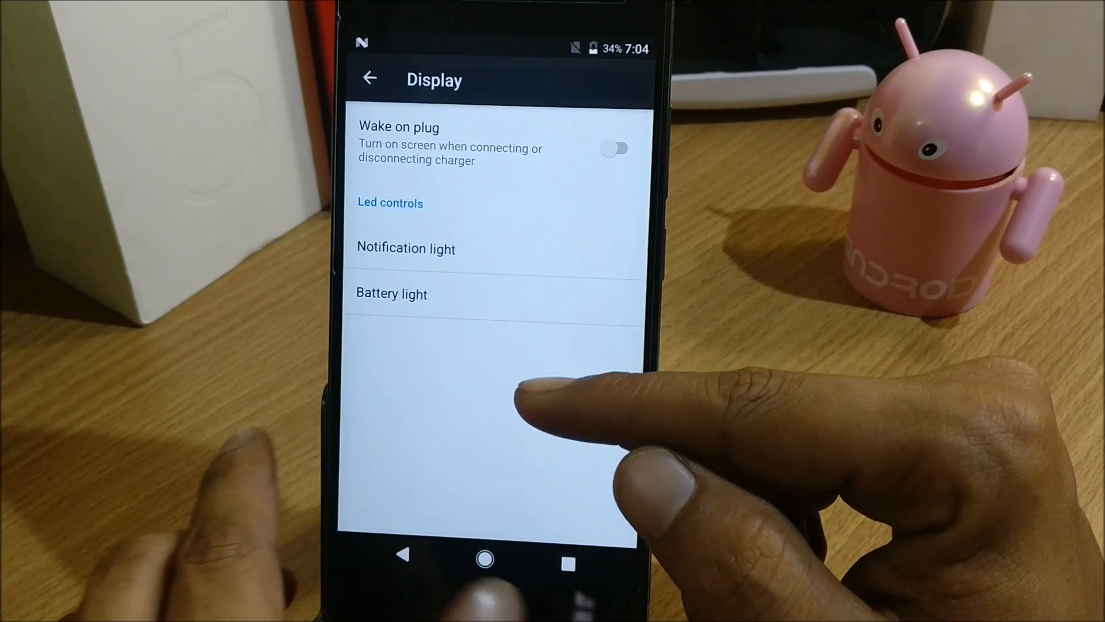
click(405, 249)
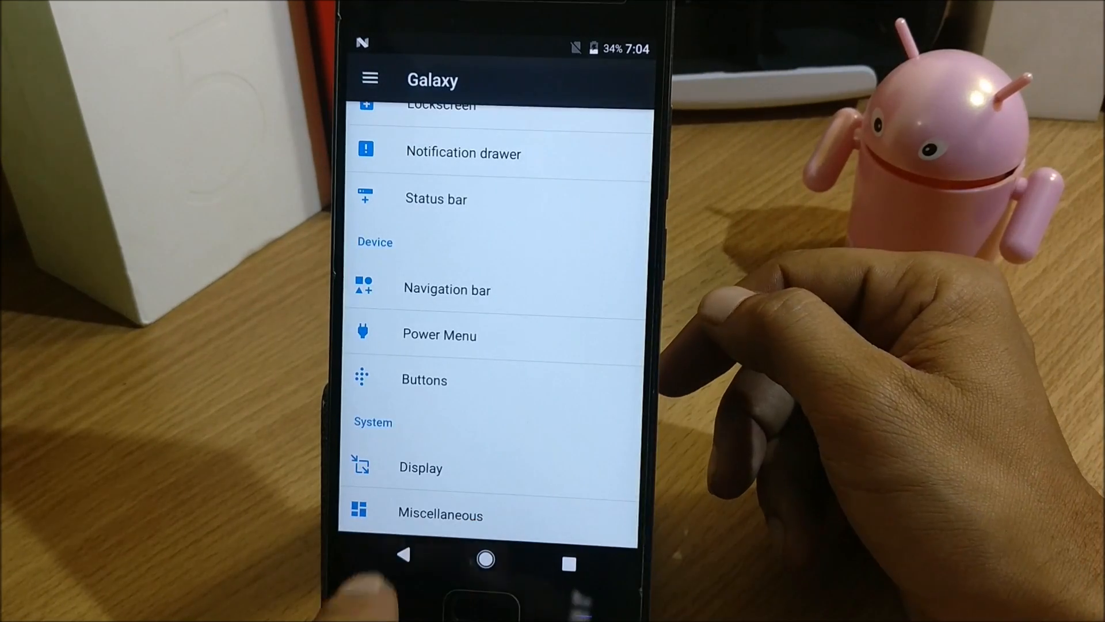
View the Miscellaneous tweaks page, then exit to the main Settings list
click(440, 513)
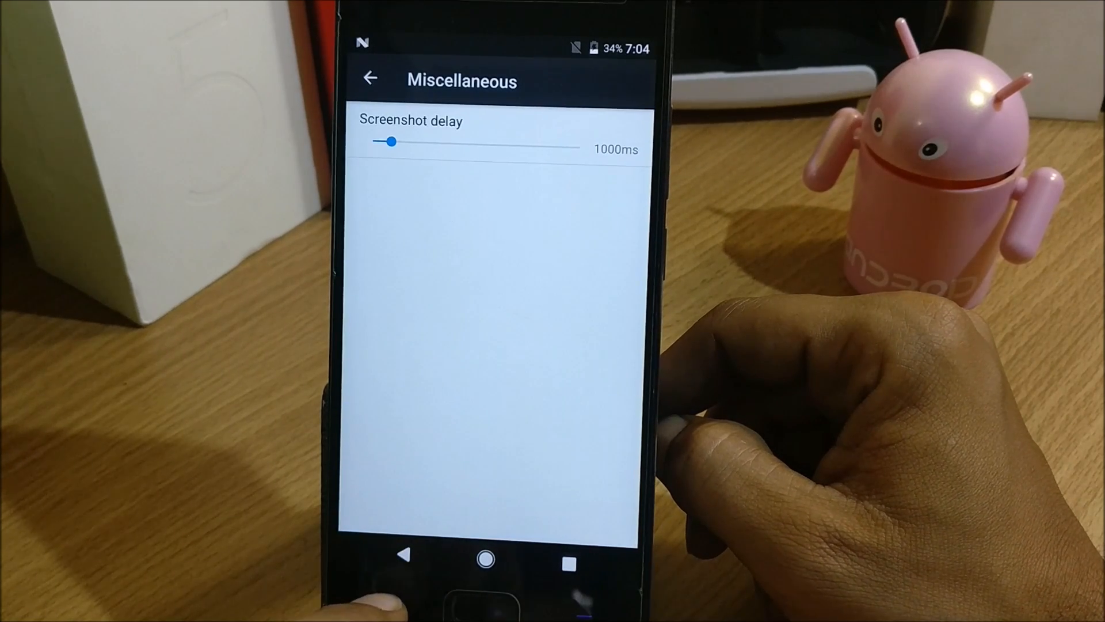
click(370, 80)
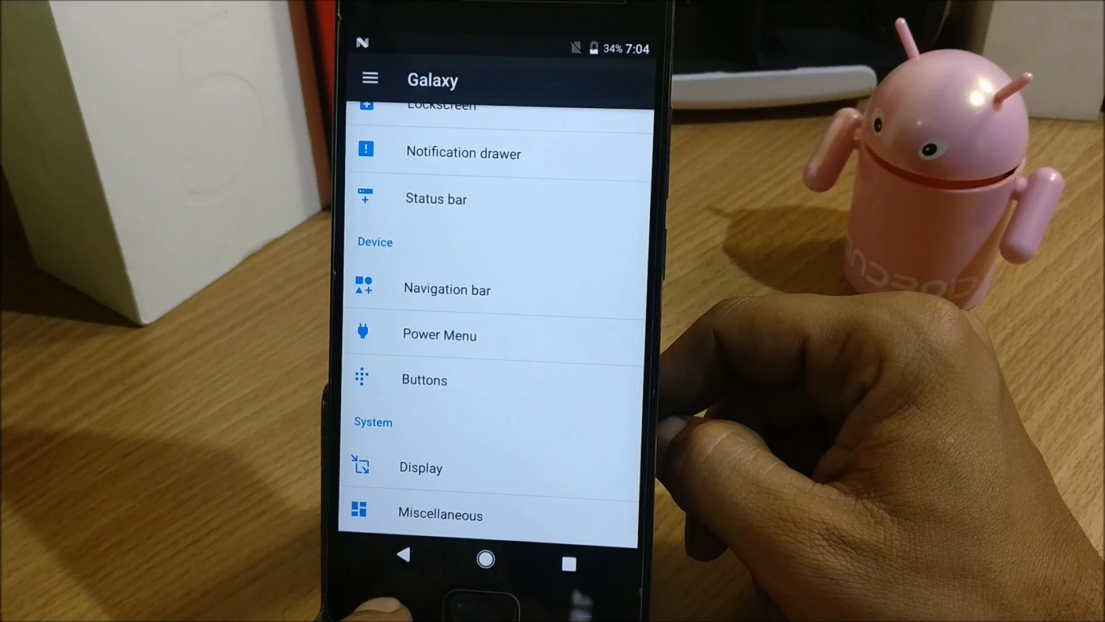
click(403, 555)
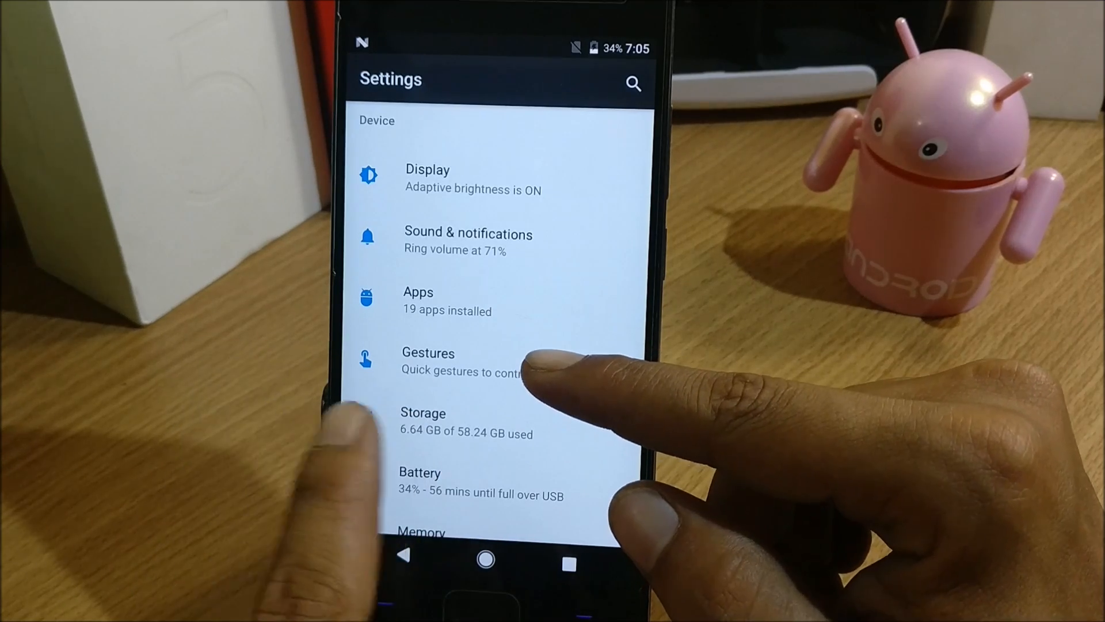
click(428, 352)
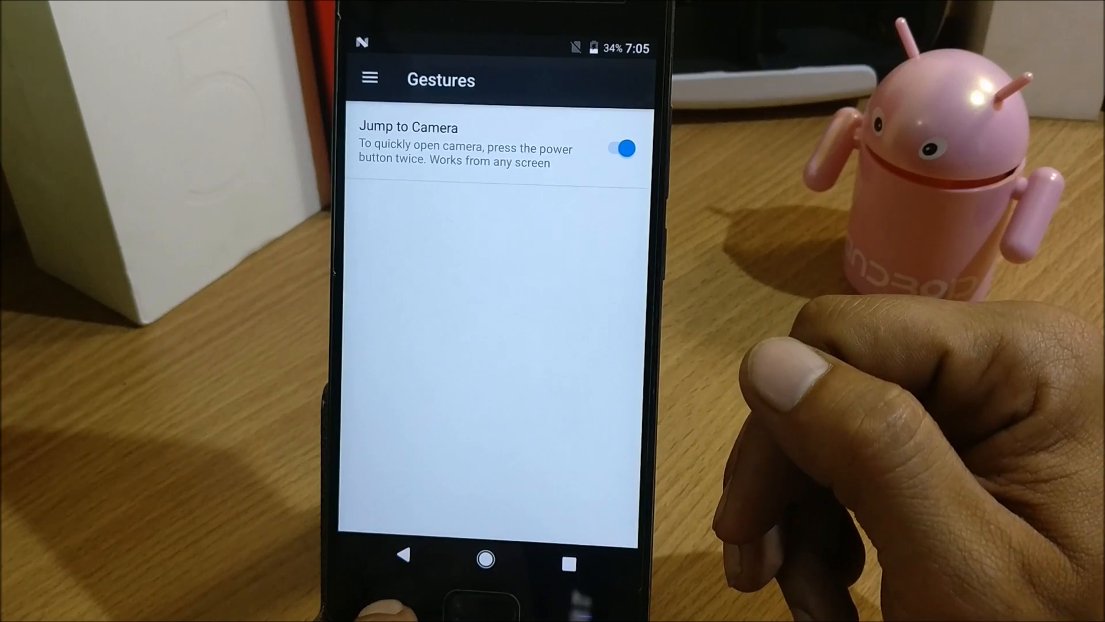
click(402, 555)
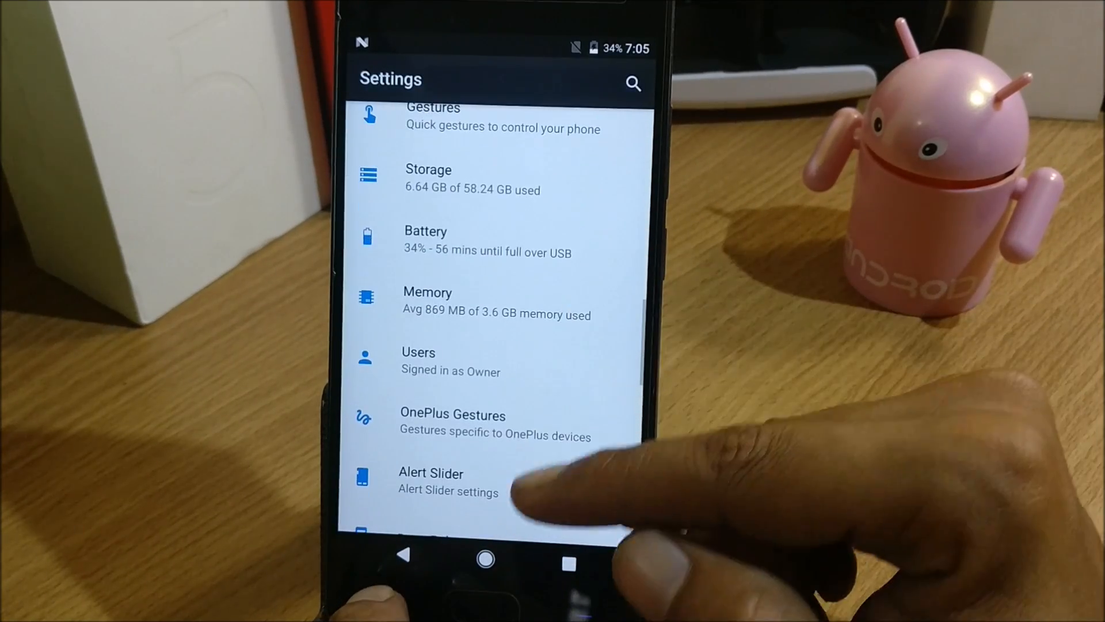
click(452, 414)
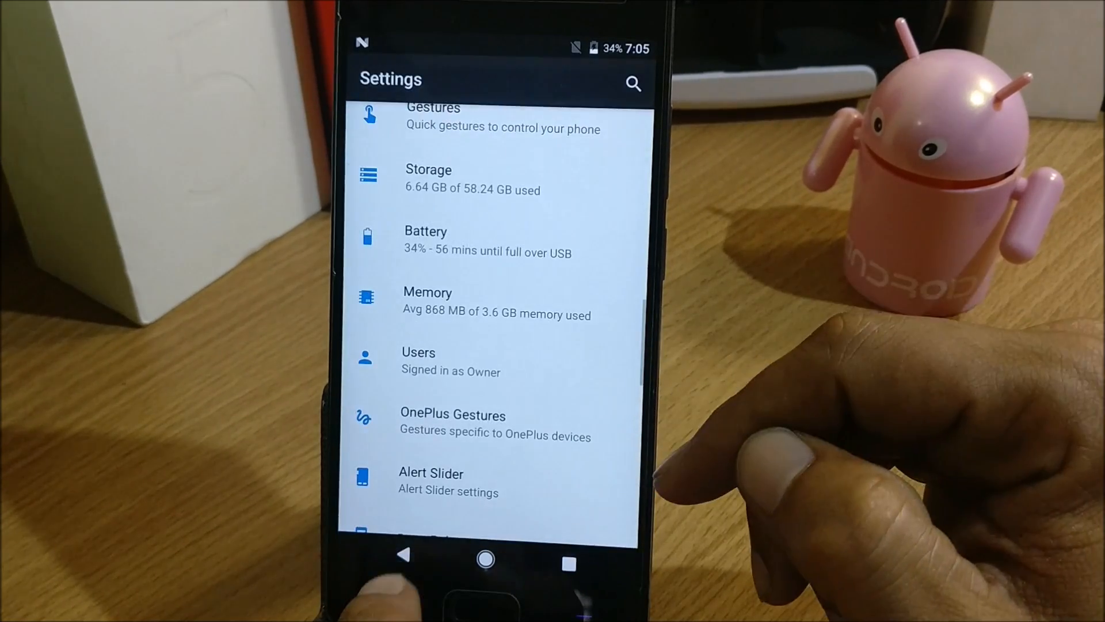
scroll(up, 3)
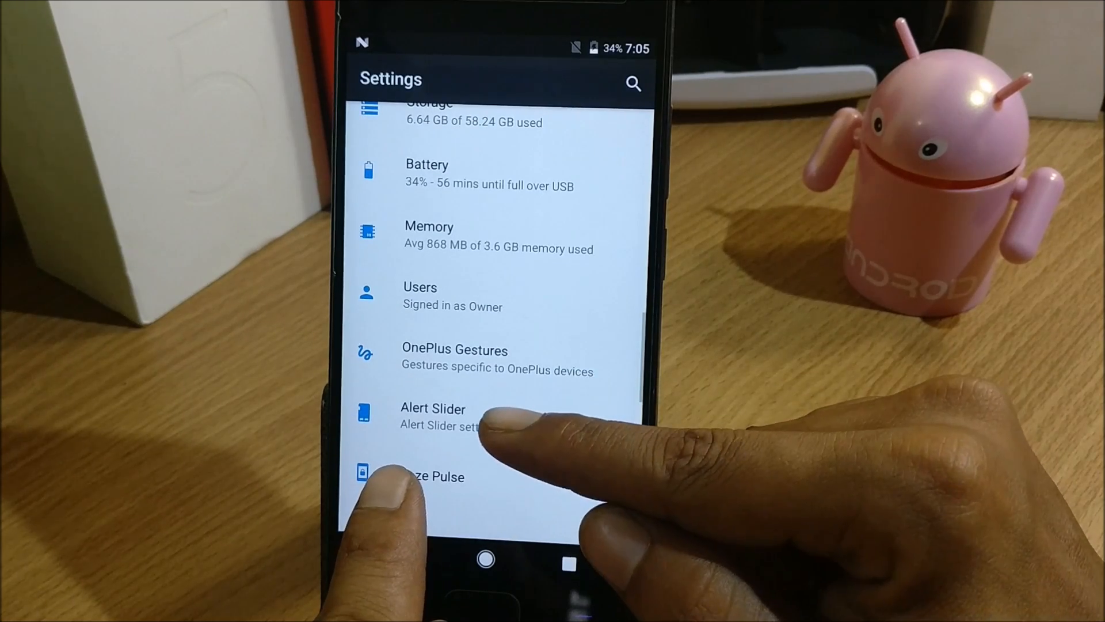
click(433, 416)
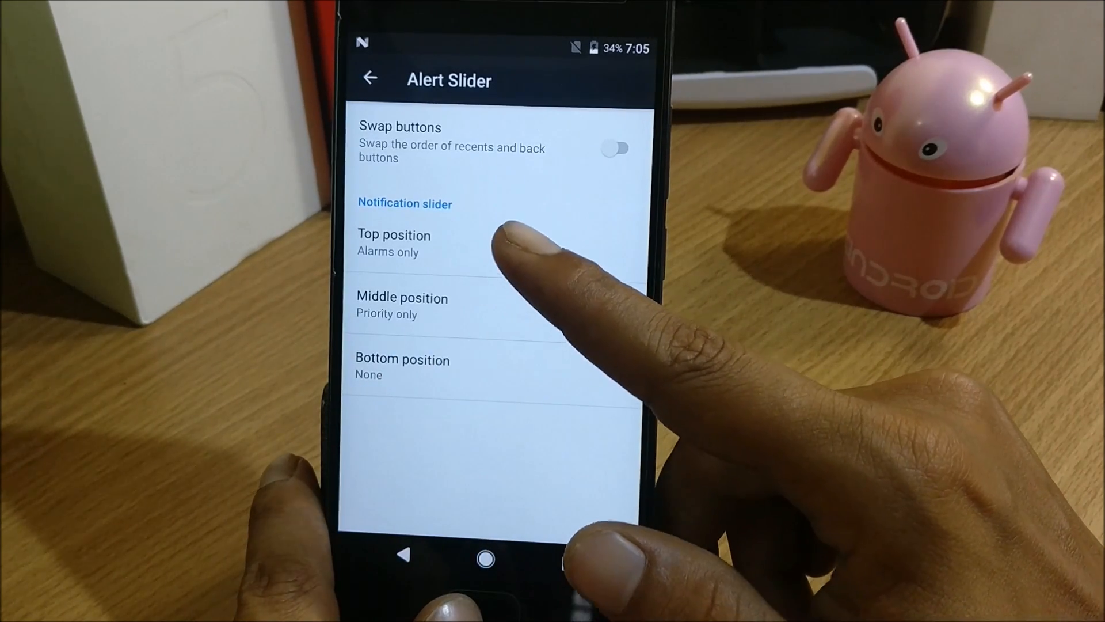
click(394, 243)
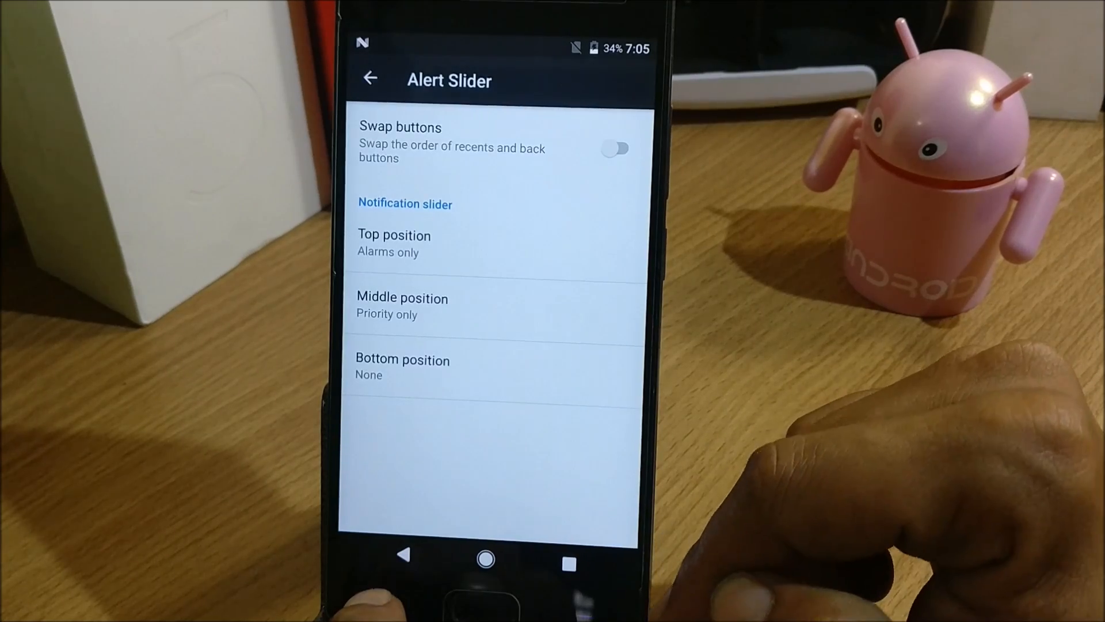
click(369, 78)
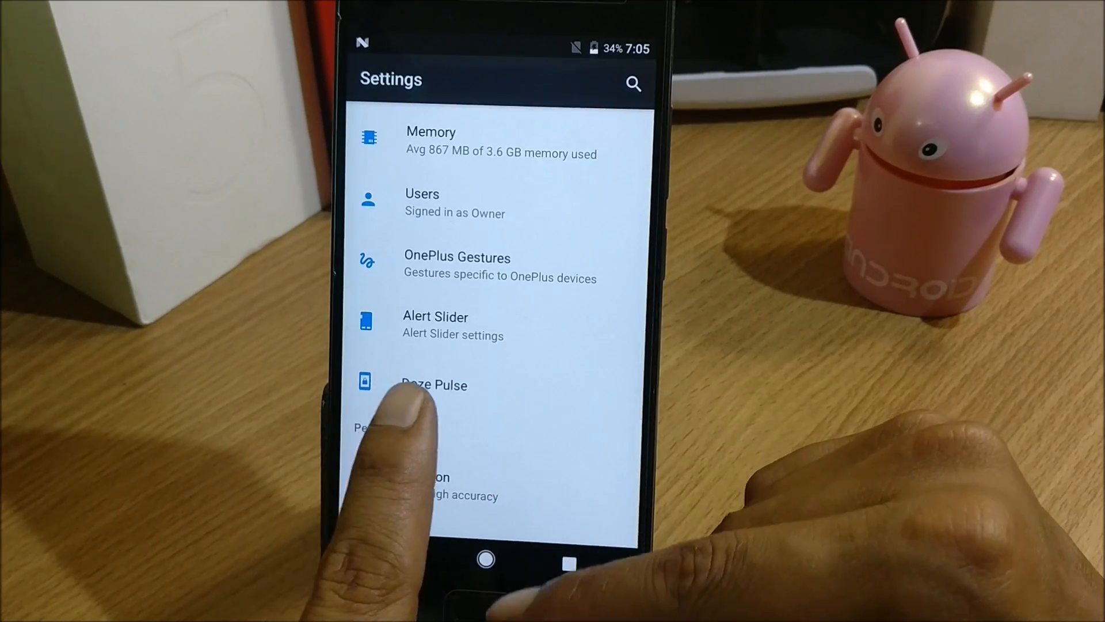
View the Doze Pulse ambient display options, then go to the home screen
click(434, 385)
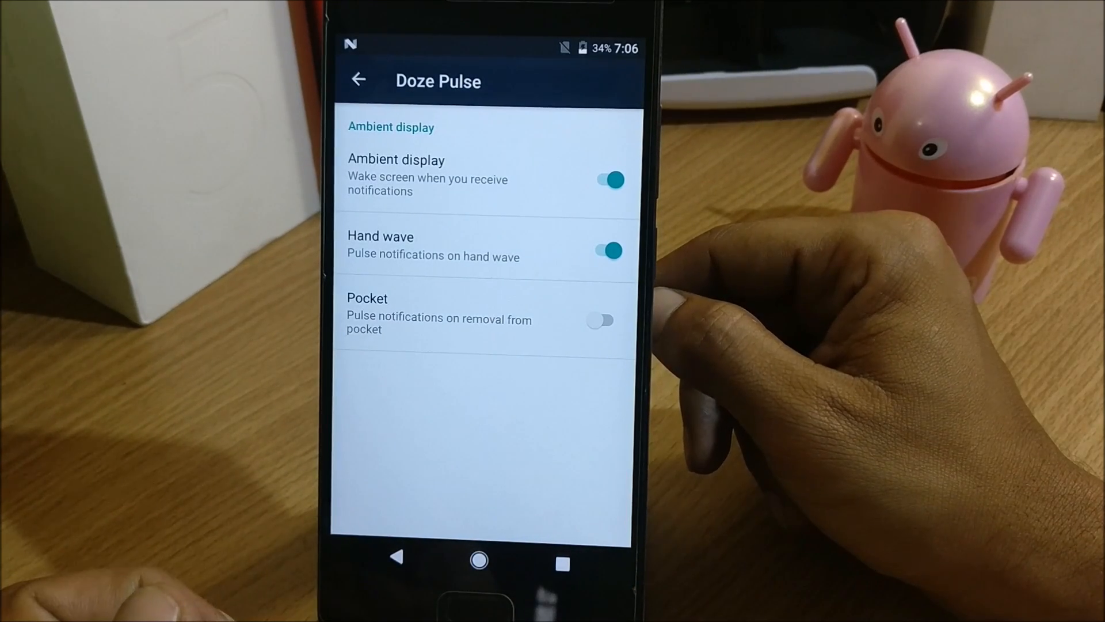
mouse_move(705, 317)
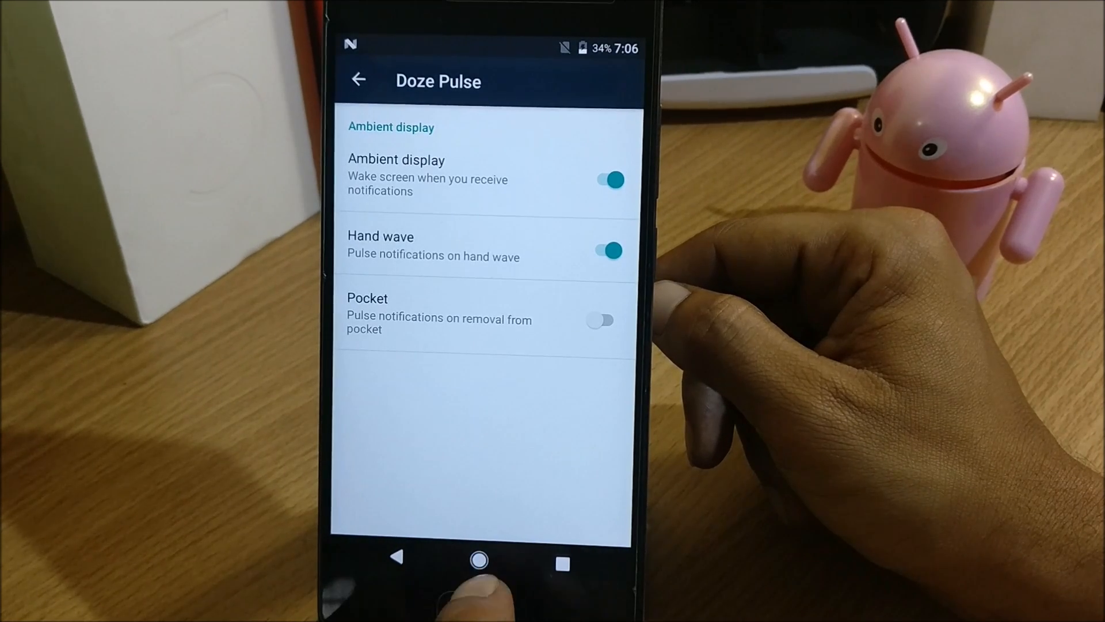
click(479, 561)
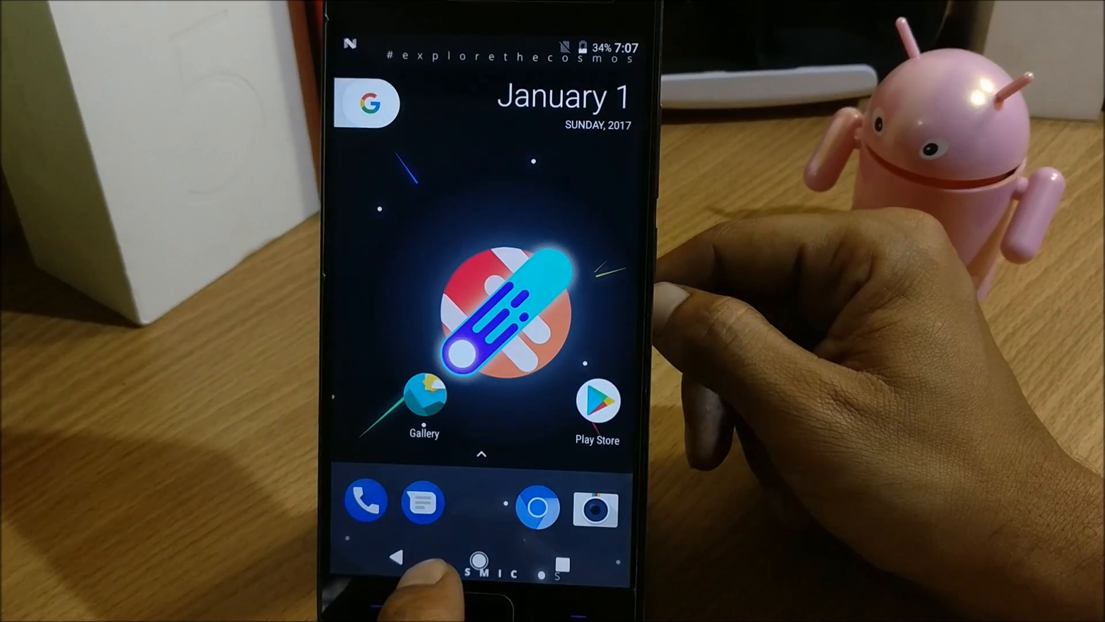